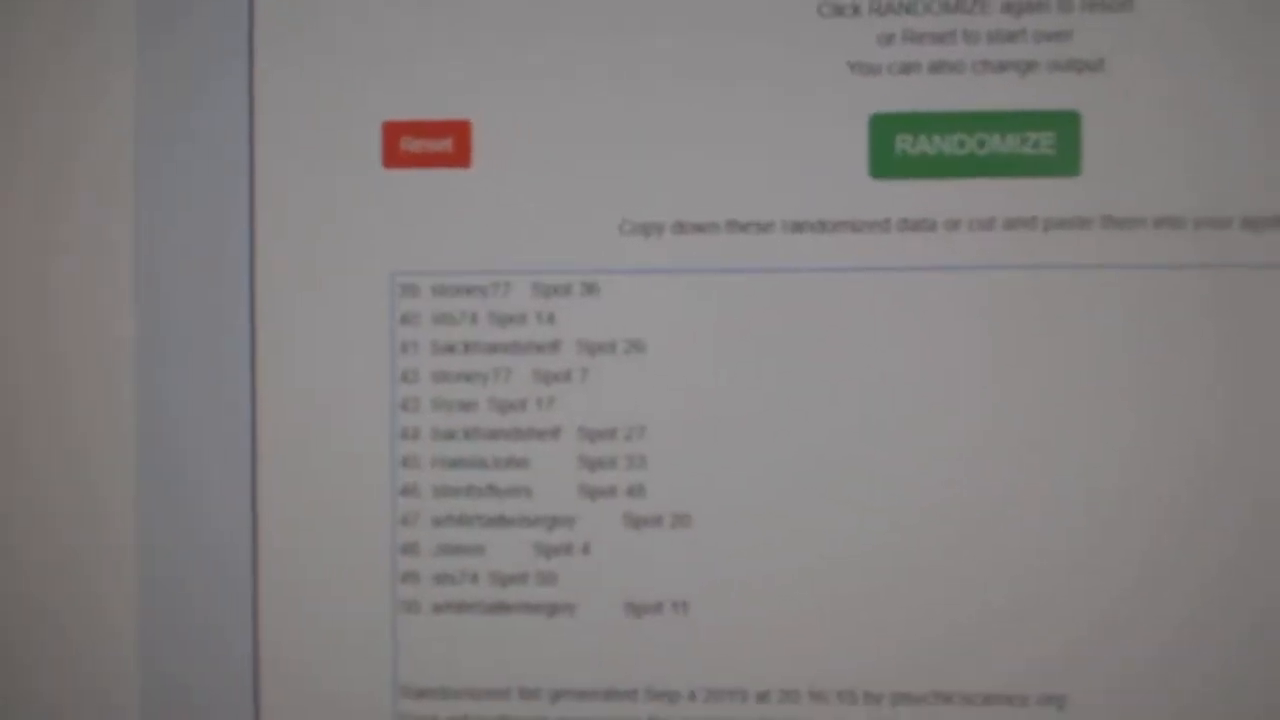
Reshuffle the entrant names list, then reshuffle the card items list into new random orders
click(972, 144)
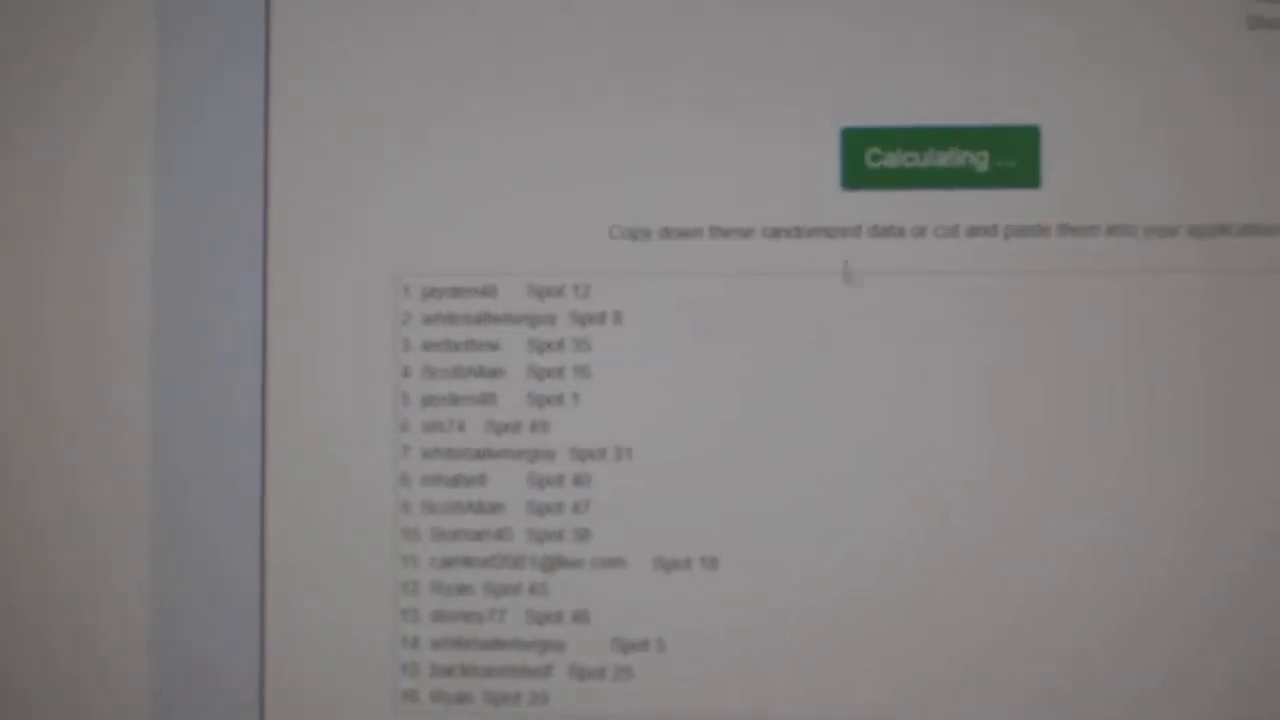
click(940, 156)
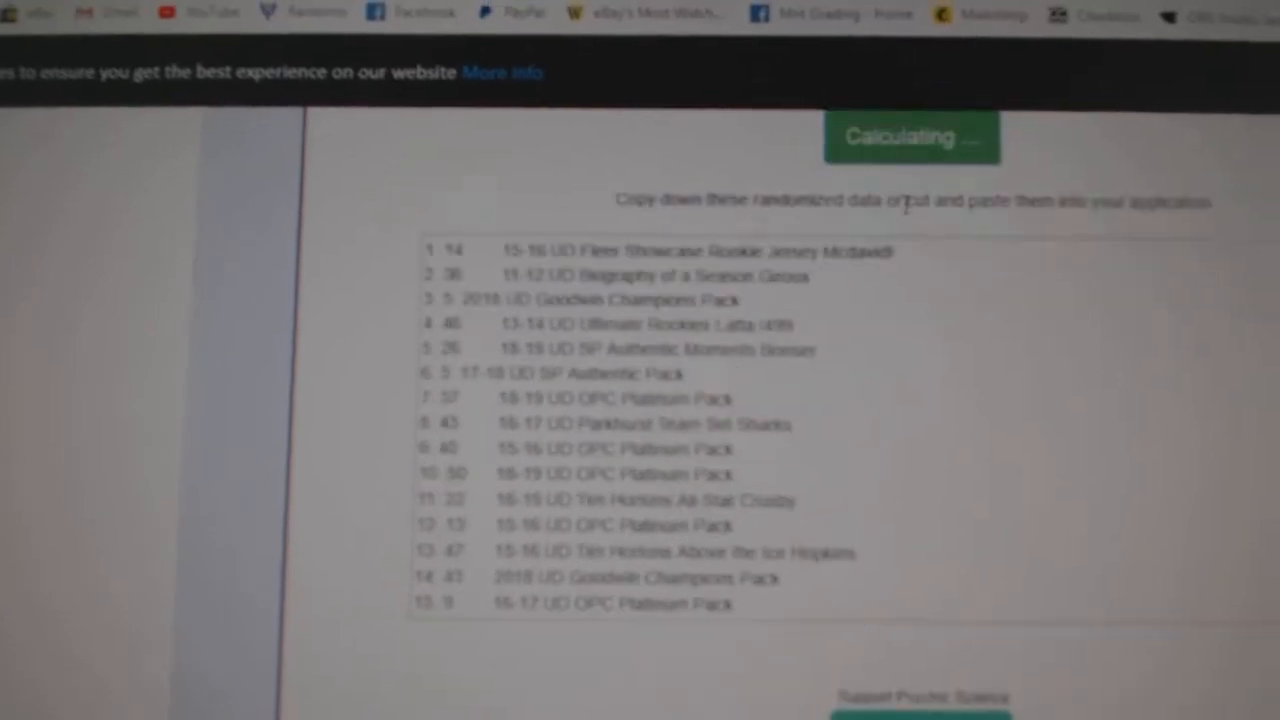
click(910, 136)
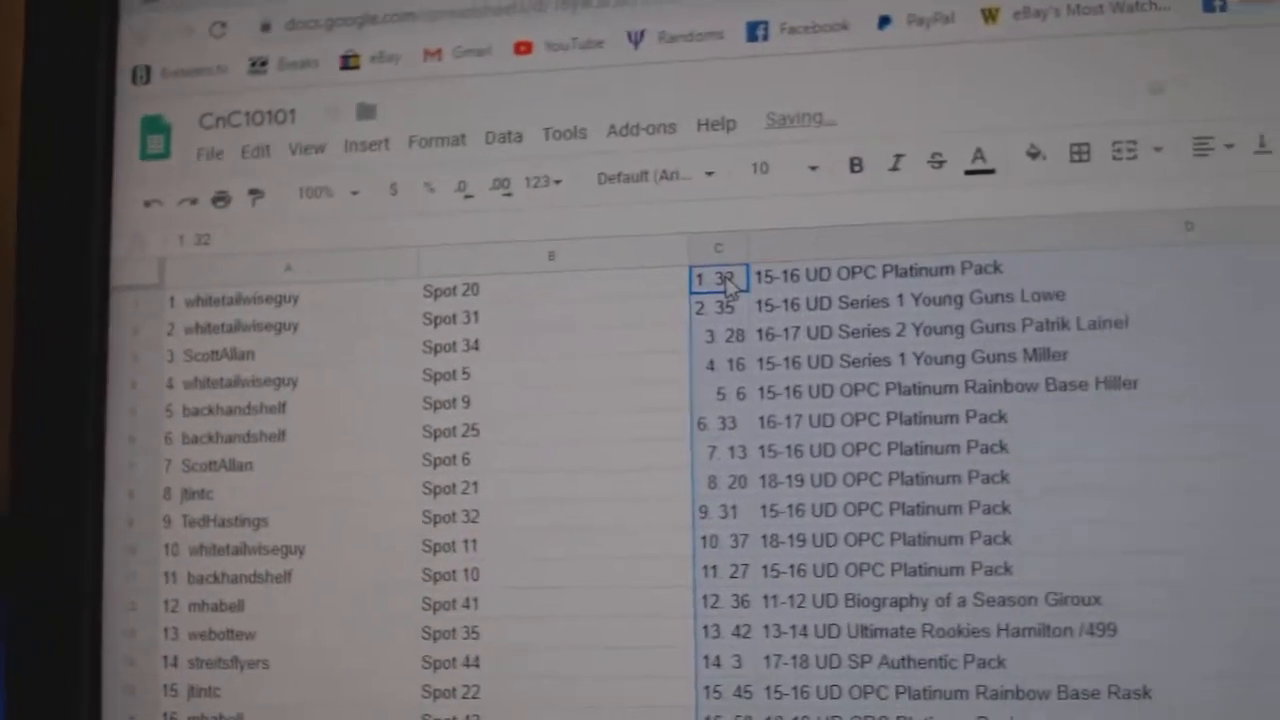
Paste the randomized card items into column C beside the names and review rows through spots 27–47
click(218, 356)
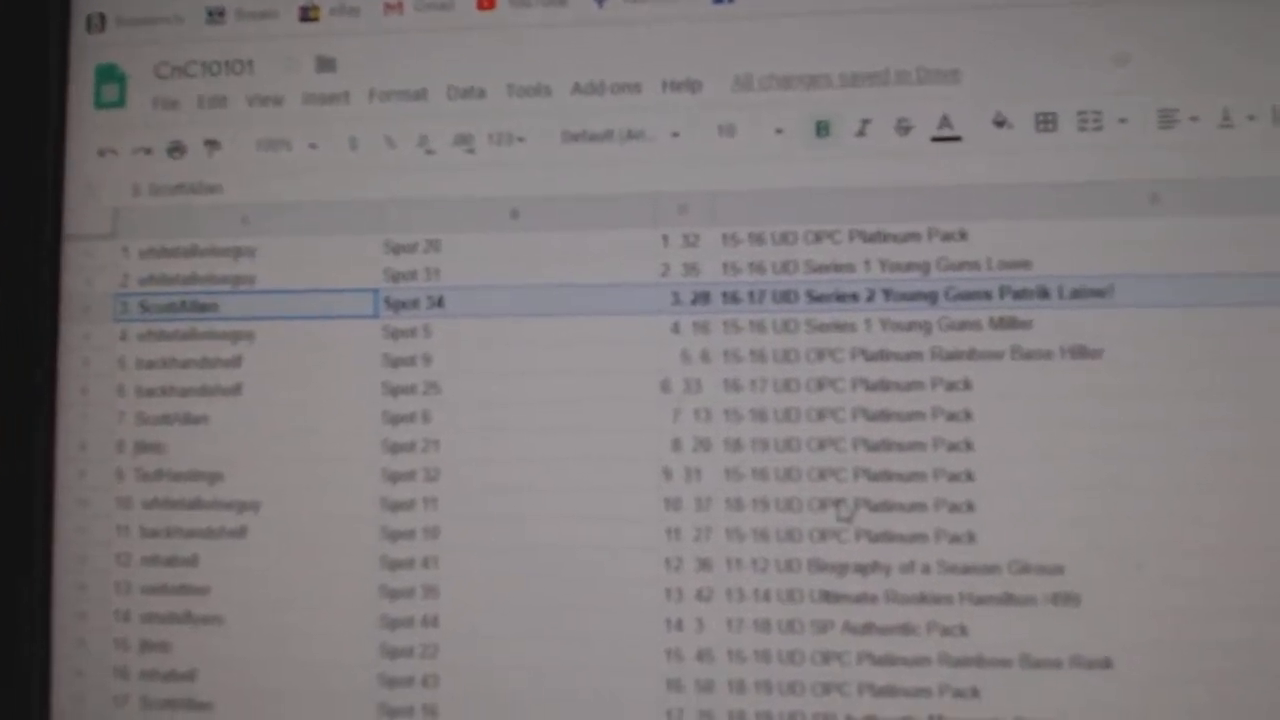
scroll(down, 3)
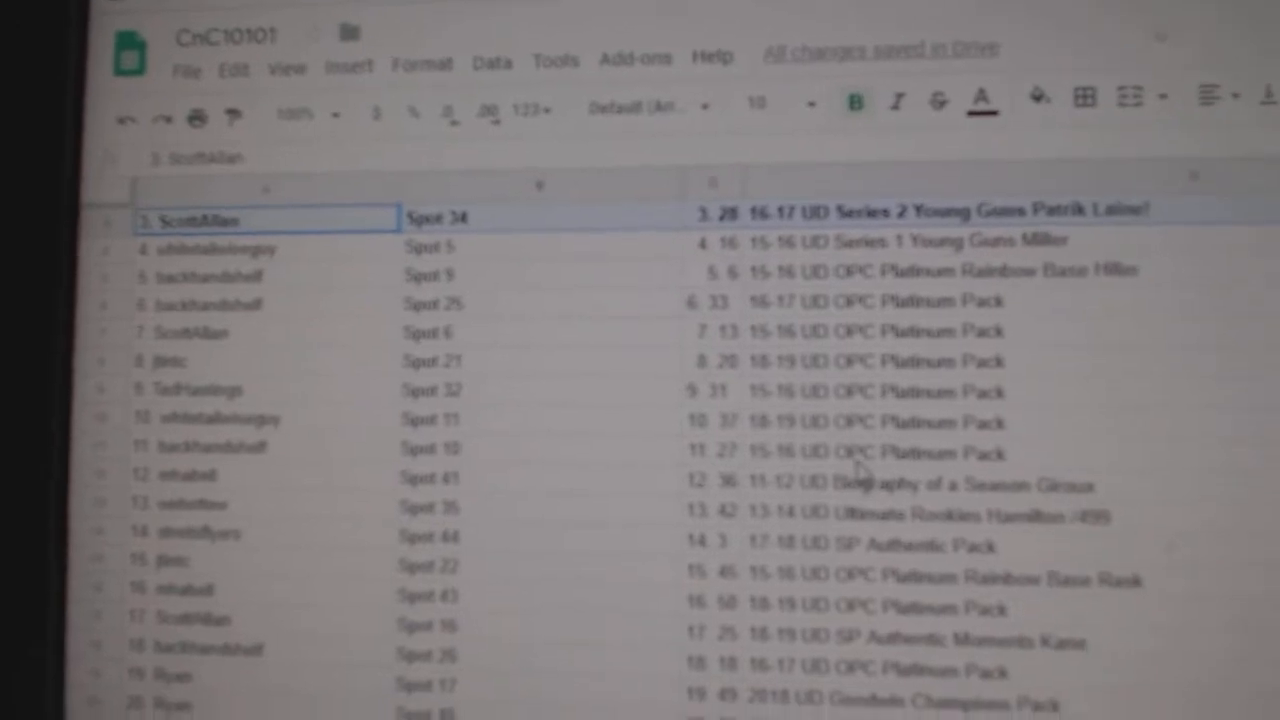
scroll(down, 3)
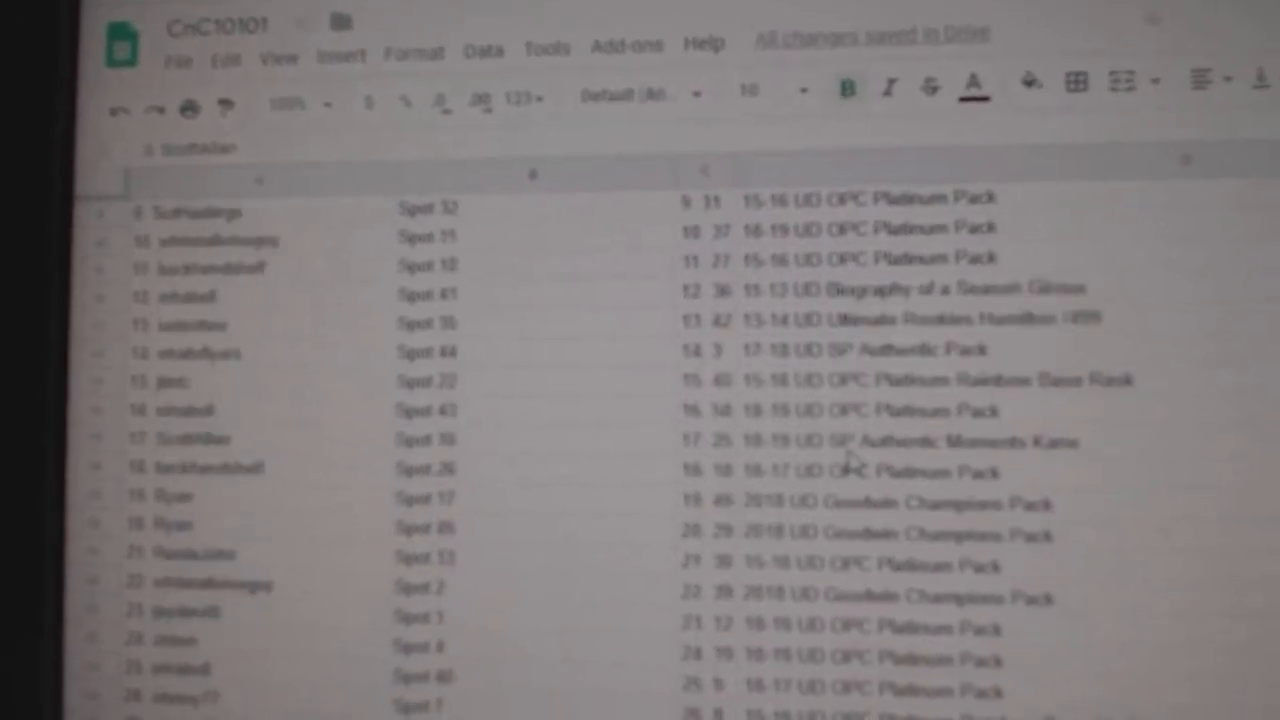
scroll(down, 3)
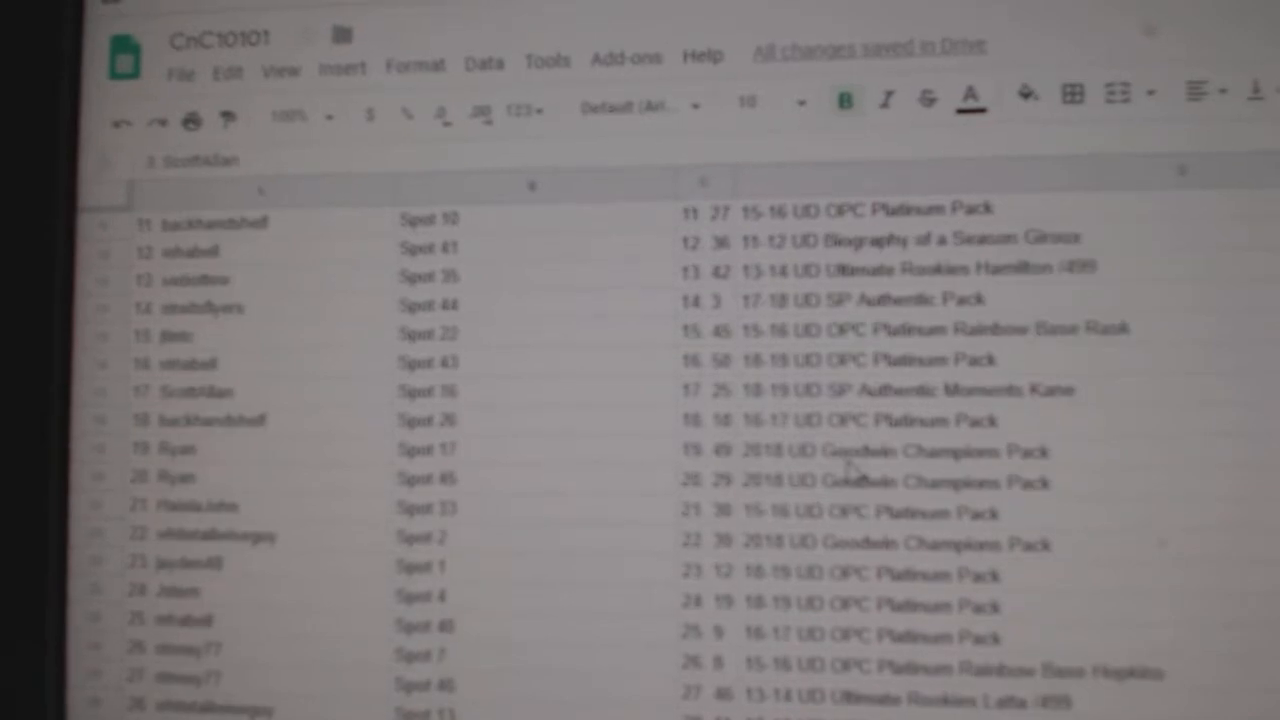
scroll(down, 3)
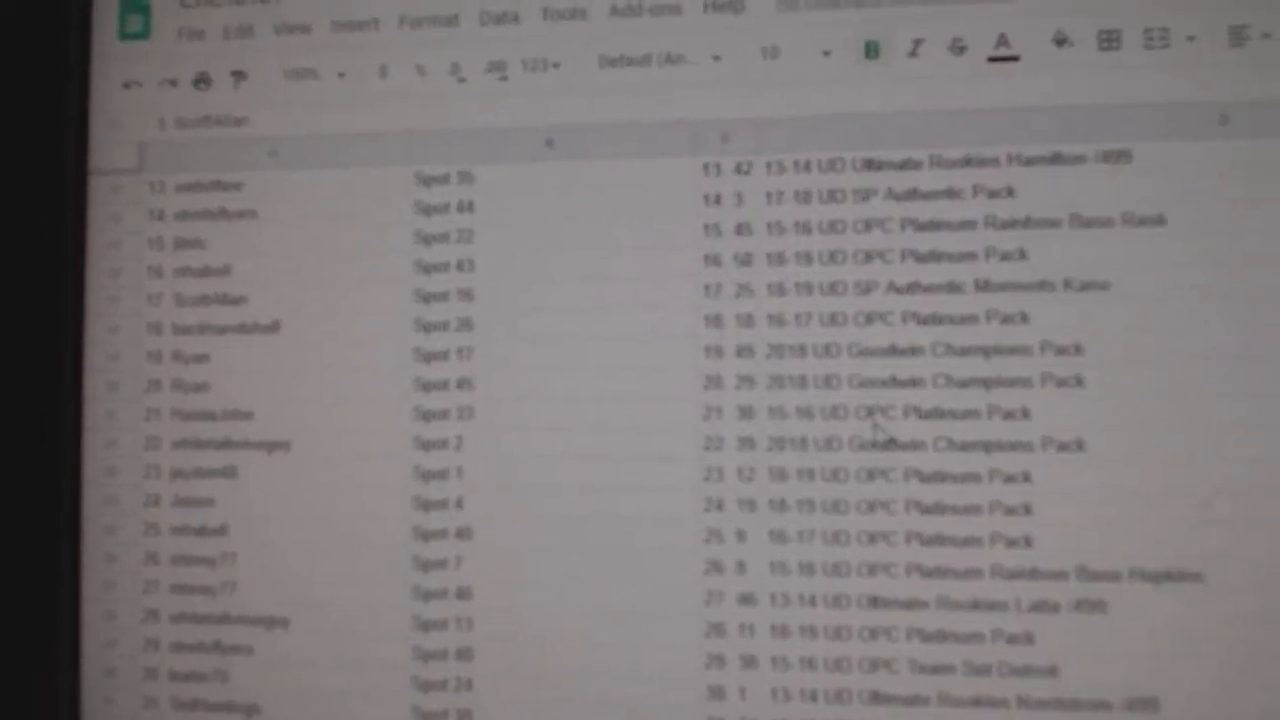
scroll(down, 3)
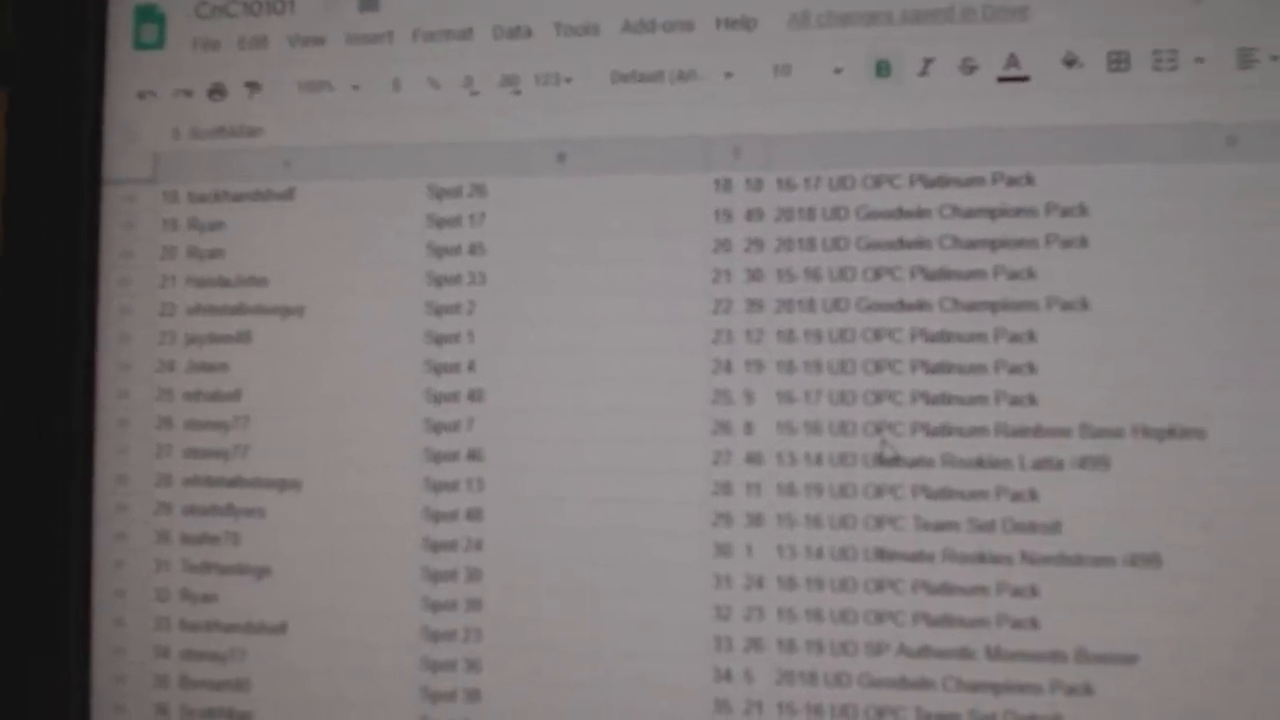
scroll(down, 3)
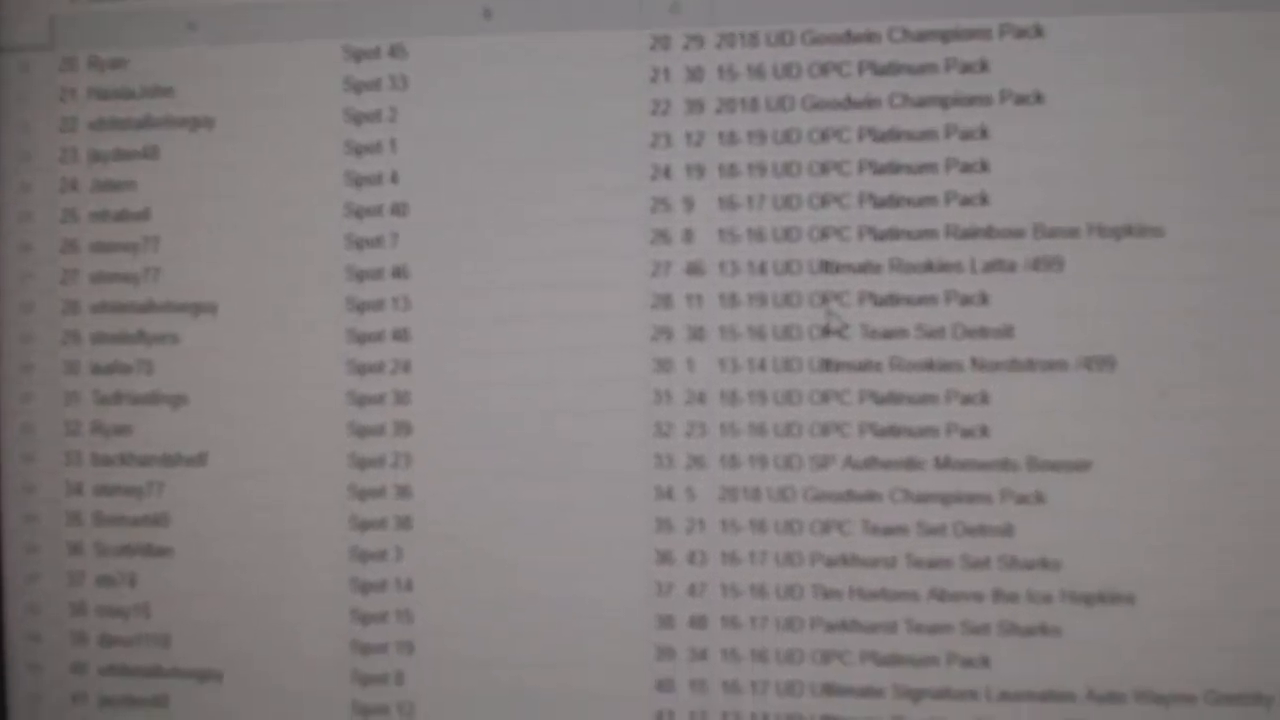
scroll(down, 3)
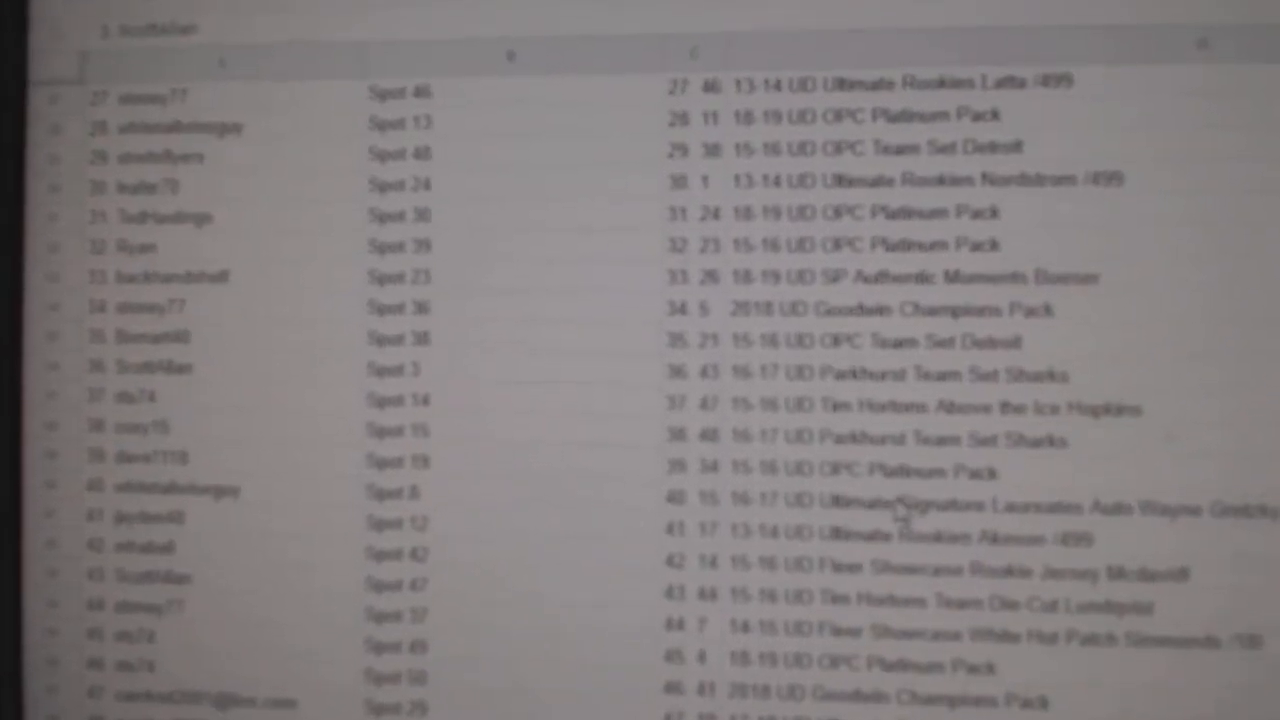